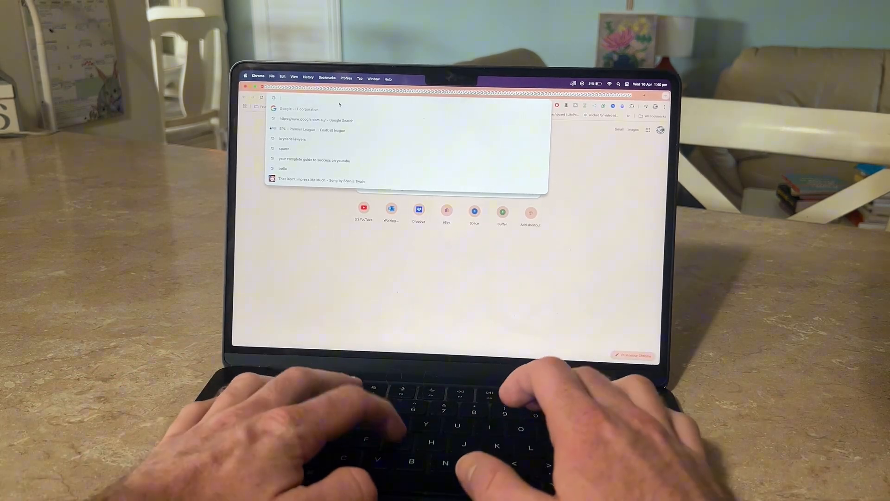
Go to doodles.google from the address bar
key("Return")
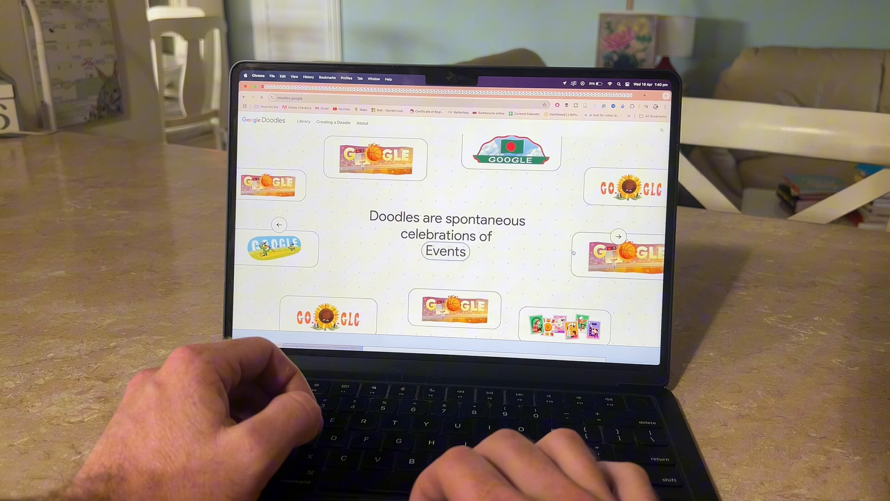
Scroll down through the Google Doodles homepage gallery
scroll("down", 3)
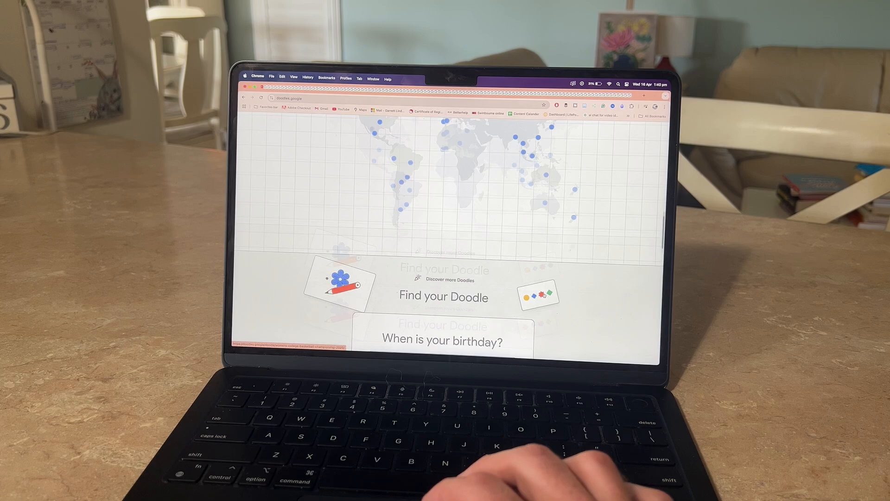
scroll("down", 3)
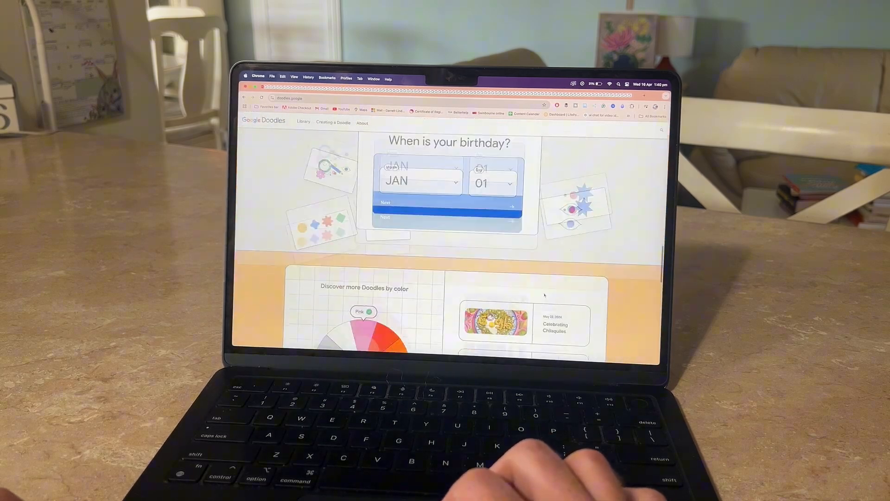
scroll("down", 3)
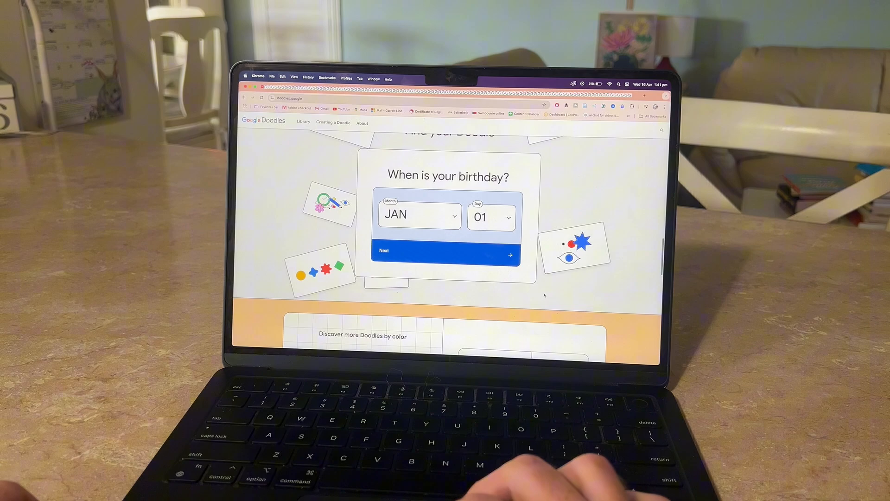
scroll("down", 3)
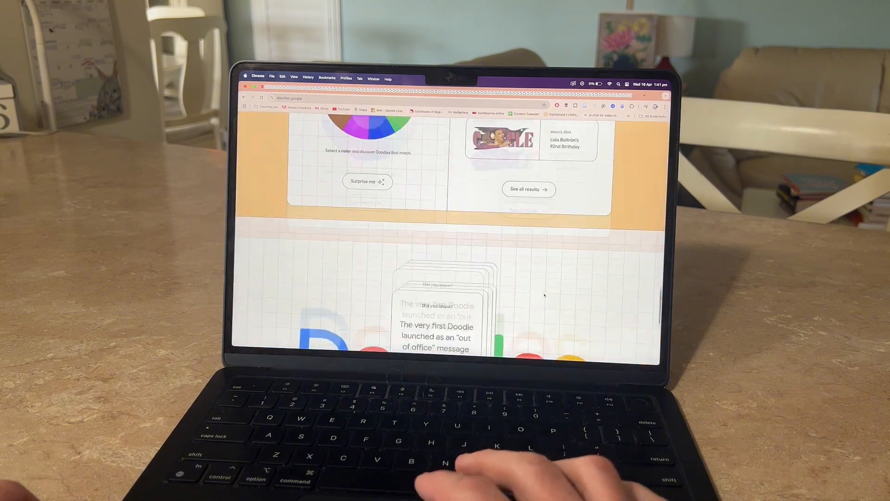
scroll("down", 3)
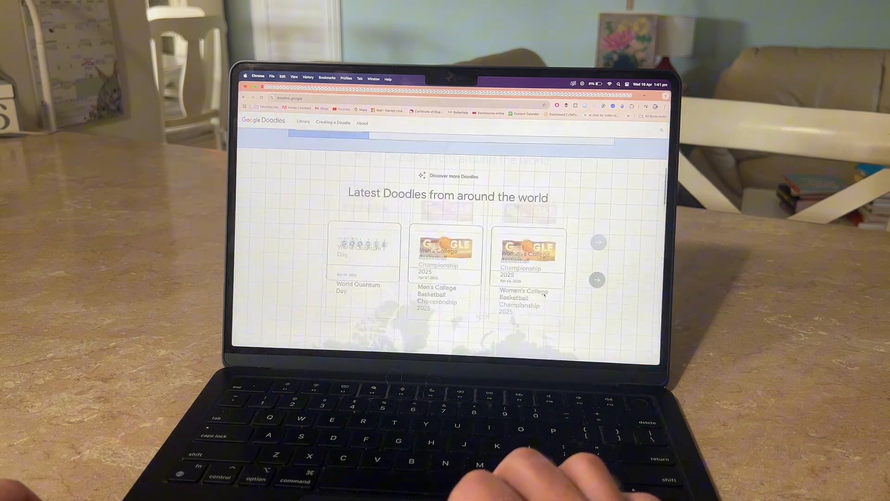
scroll("down", 3)
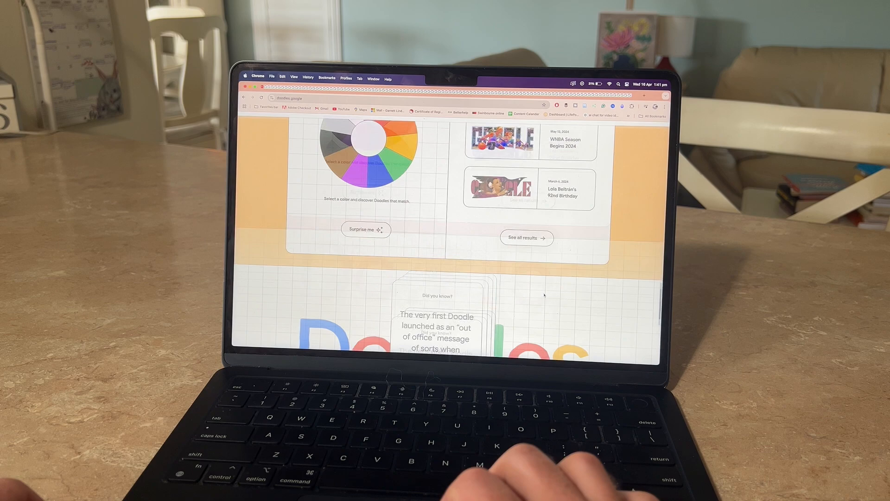
scroll("down", 3)
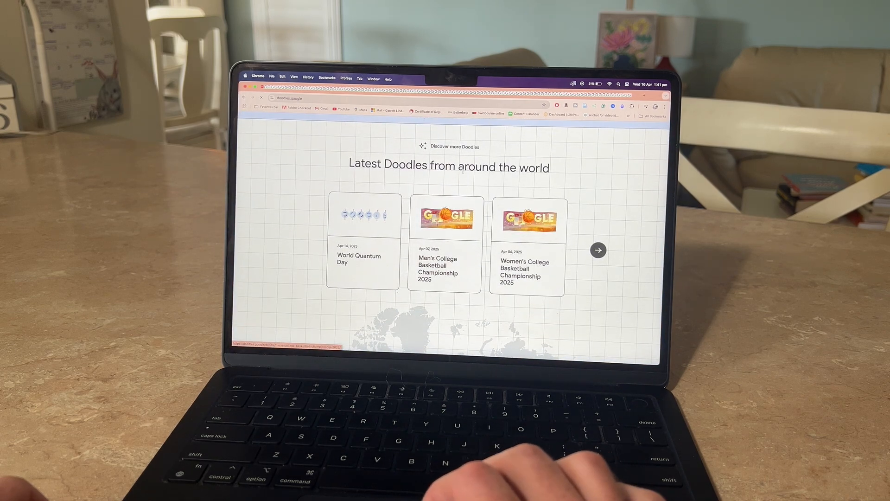
Open the World Quantum Day doodle from Latest Doodles and scroll its page
left_click(363, 212)
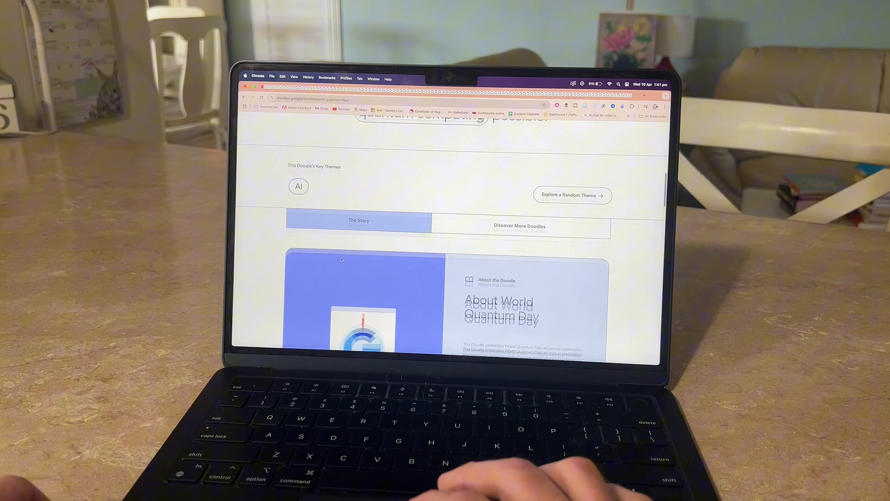
scroll("down", 3)
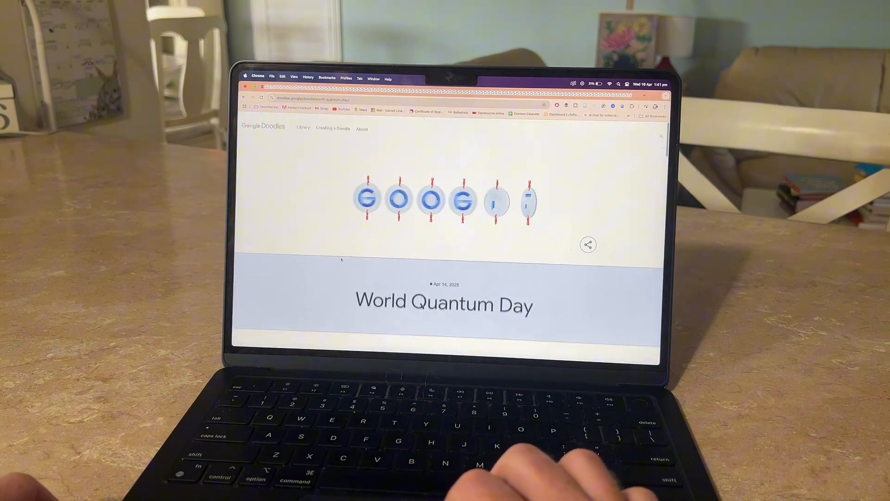
scroll("down", 3)
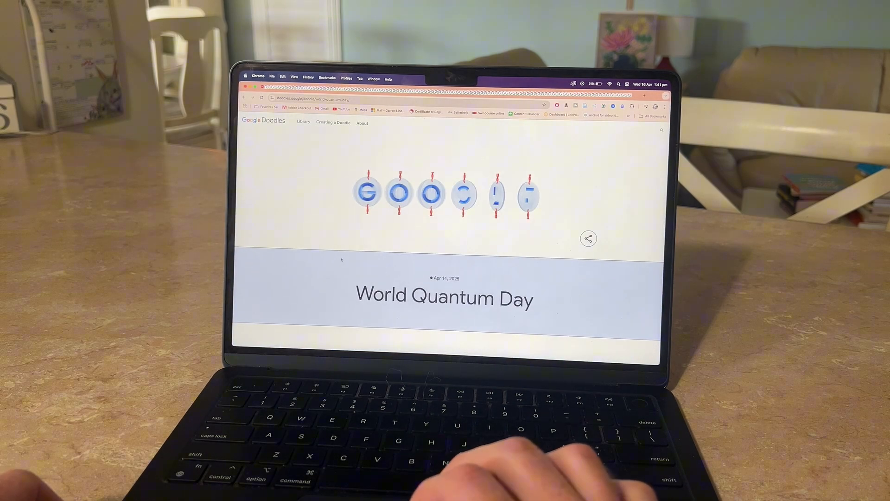
scroll("down", 3)
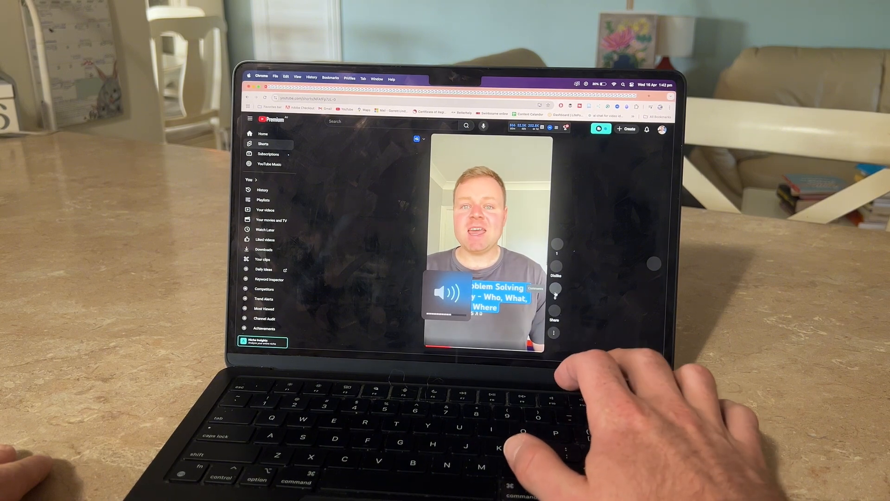
Open the comments panel for the playing problem-solving Short
left_click(531, 289)
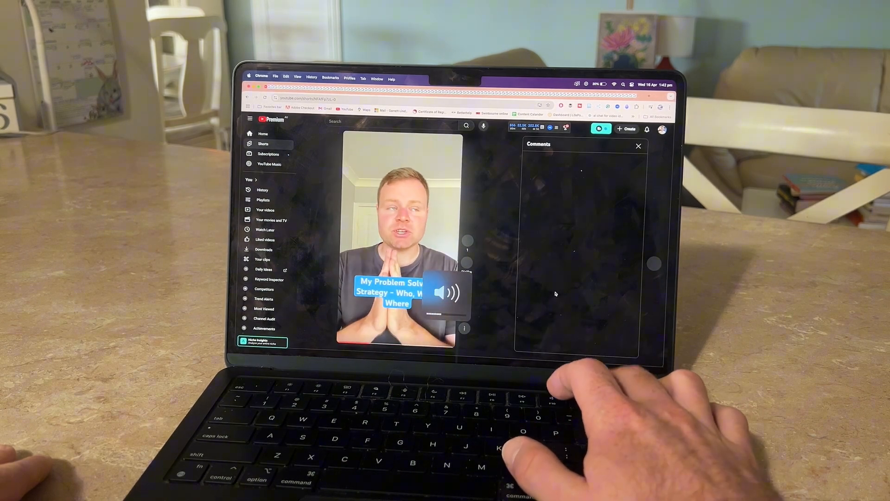